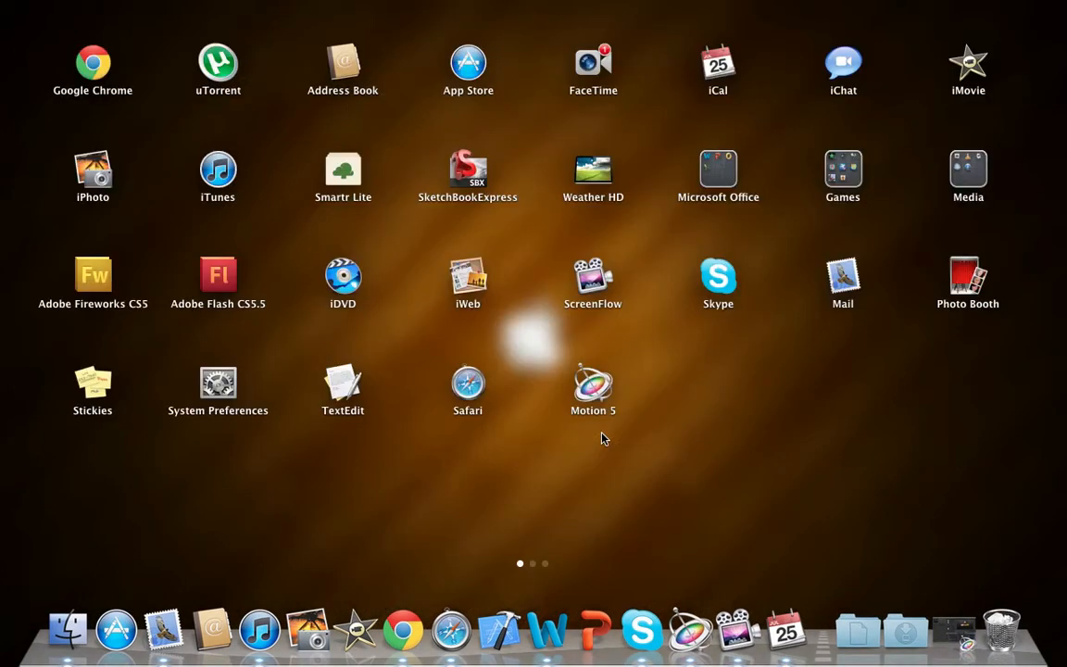
mouse_move(402, 502)
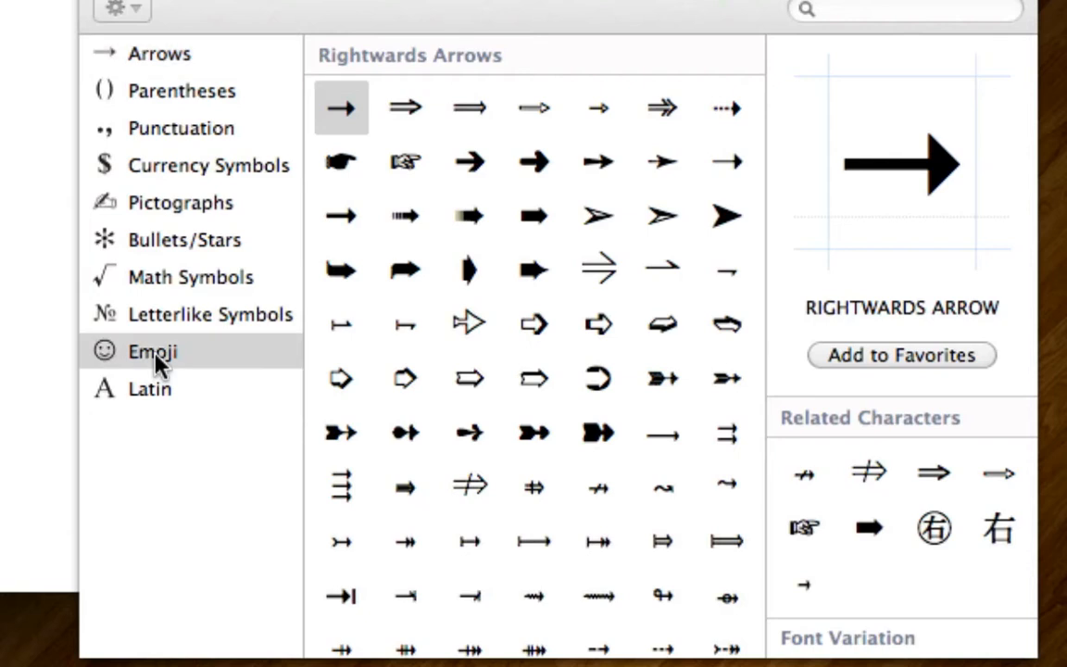
- Show the Emoji collection, browse the Objects and following sets, then return to People faces
click(152, 351)
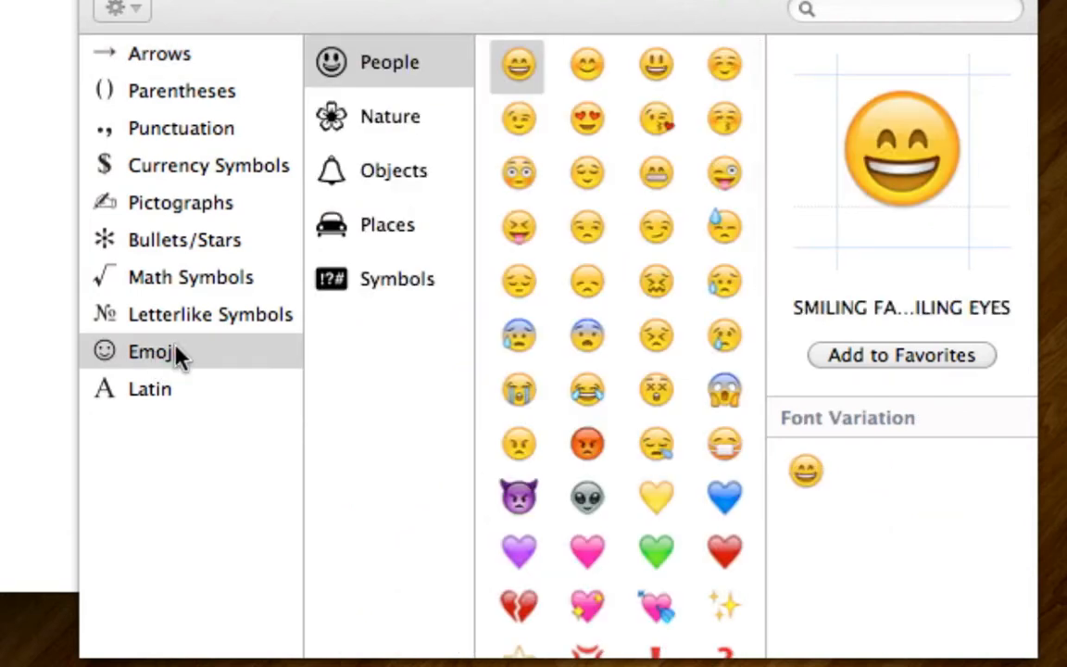
mouse_move(406, 102)
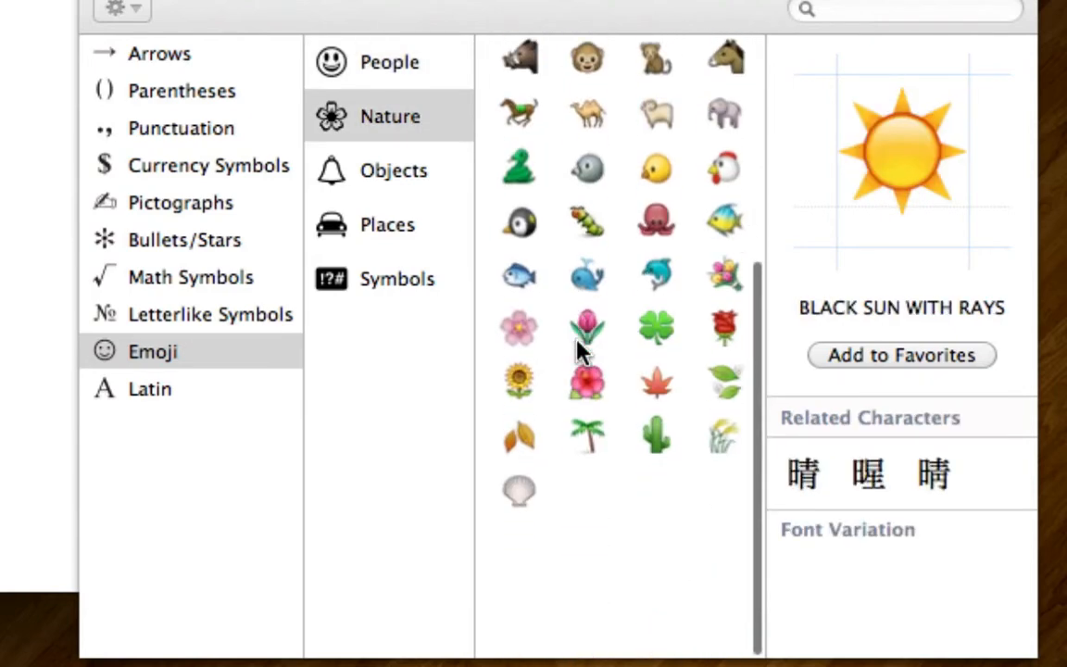
click(393, 171)
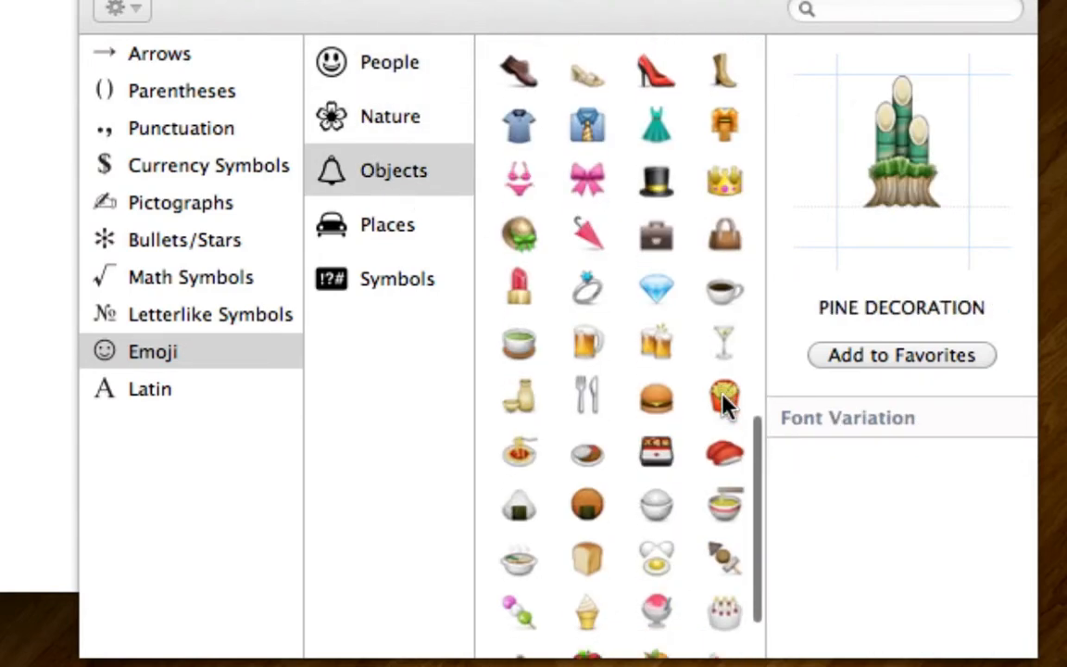
click(386, 224)
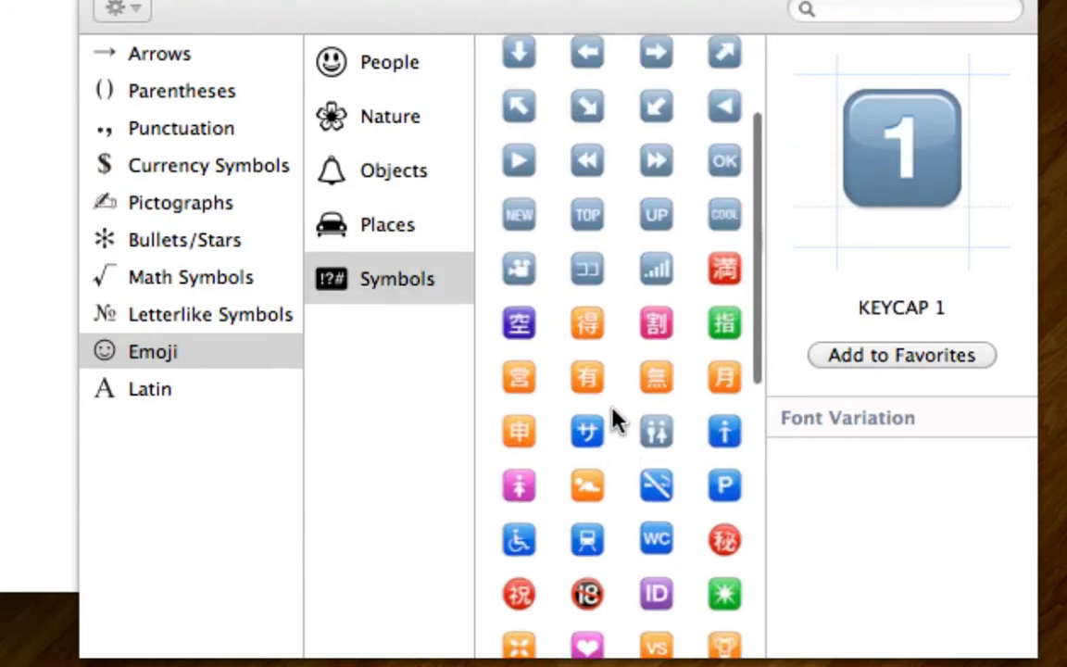
click(388, 61)
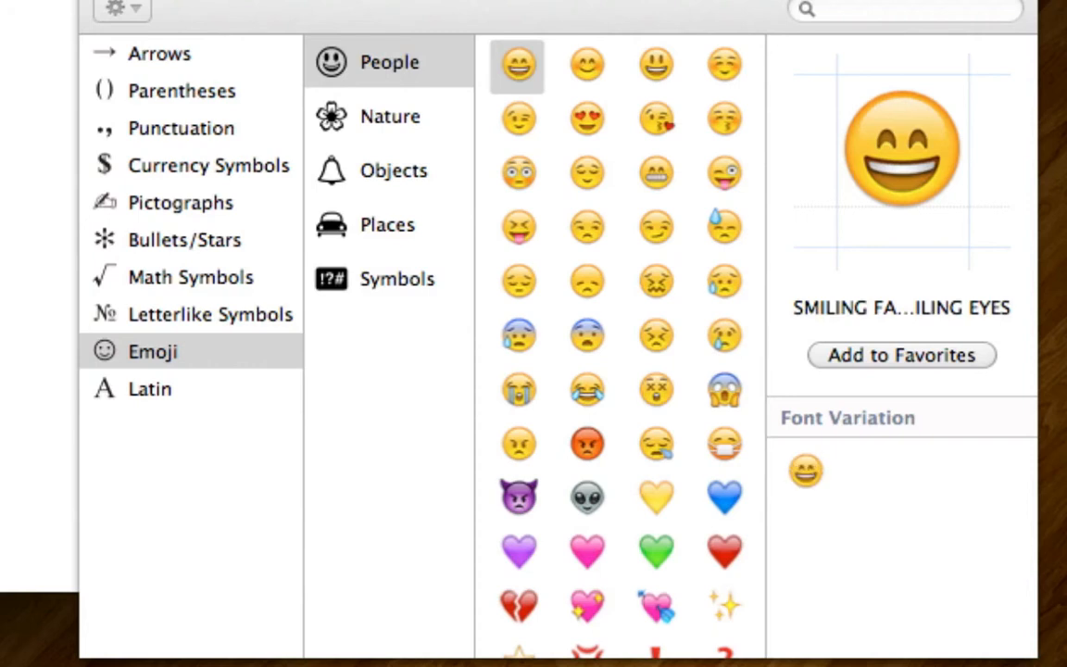